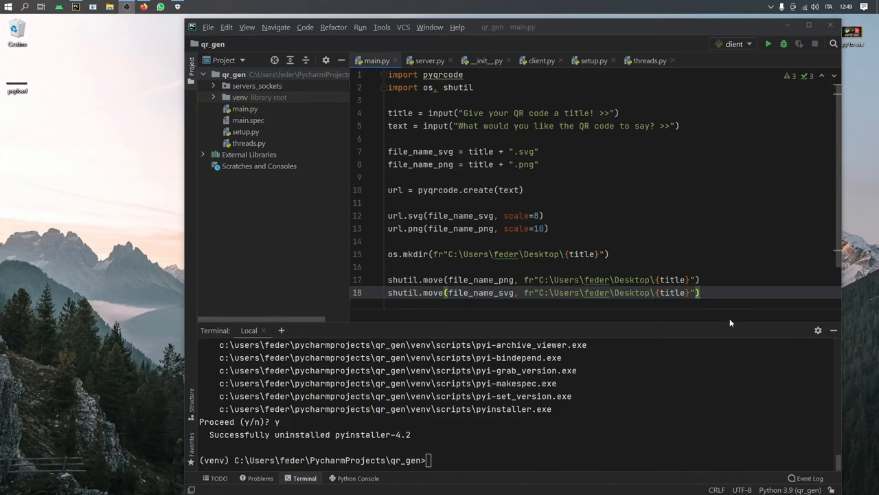
mouse_move(603, 313)
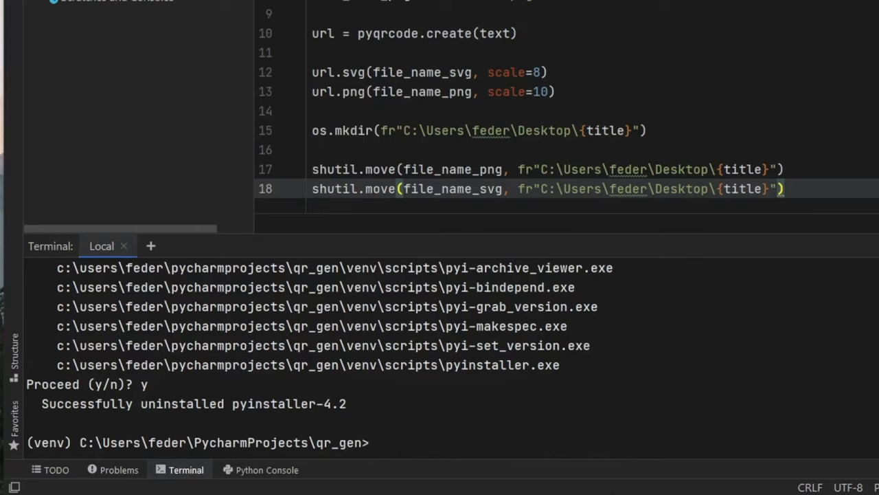
Run pip install pyinstaller in the qr_gen virtual environment's terminal.
type("pip install")
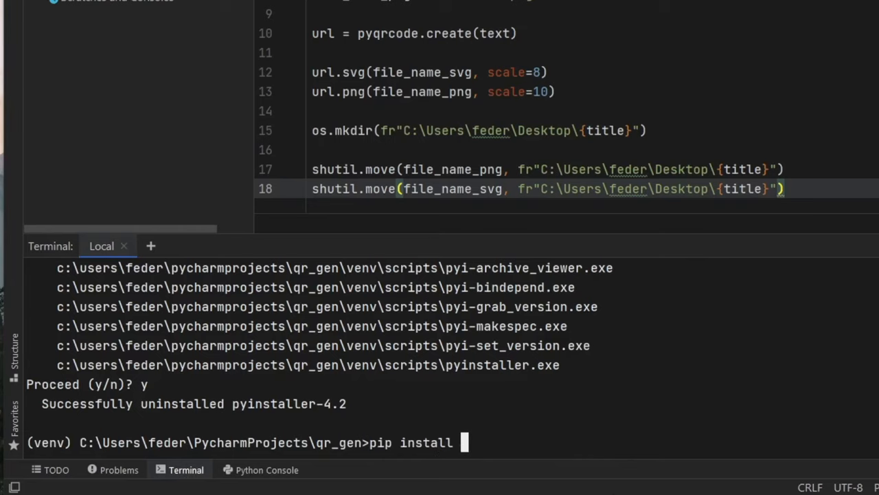
type("pyinstalle")
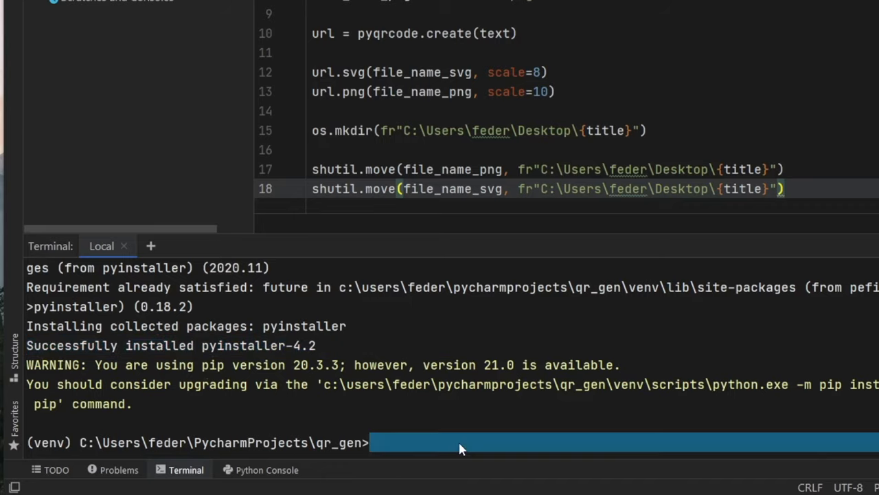
Enter the command pyinstaller main.py --onefile to bundle the script into one executable.
type("pyinstaller main.py")
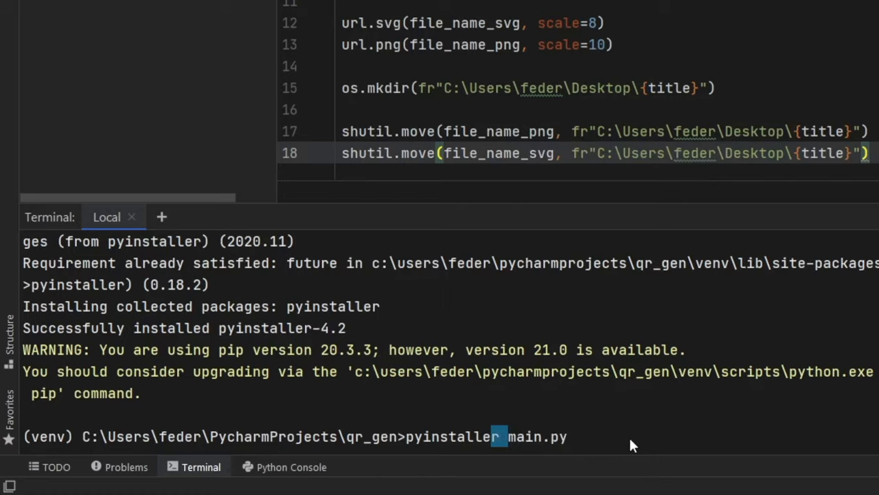
type("--")
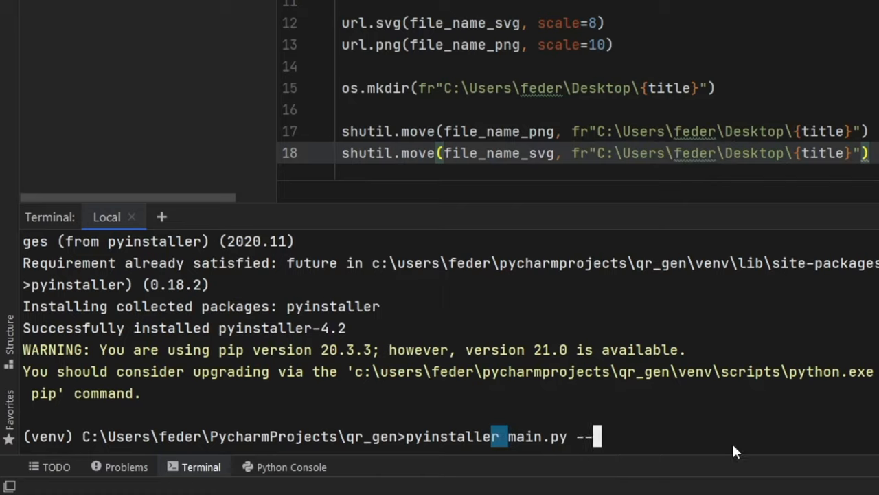
type("onefi")
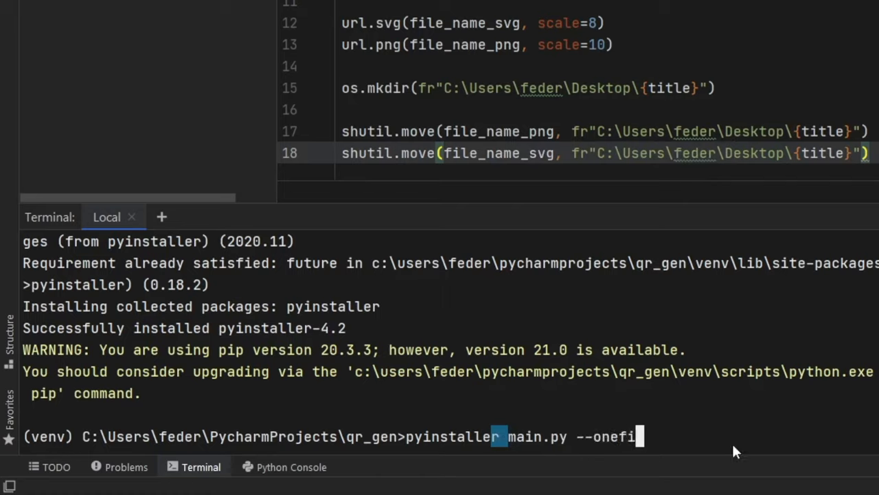
type("le")
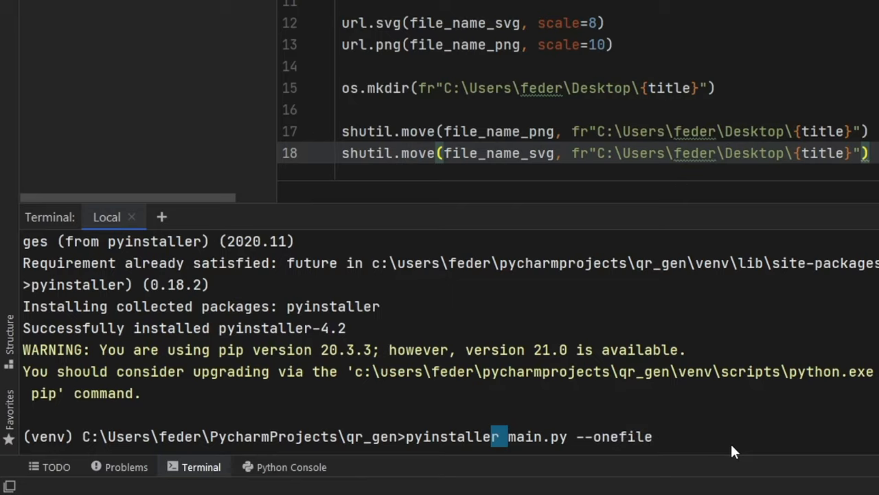
mouse_move(613, 455)
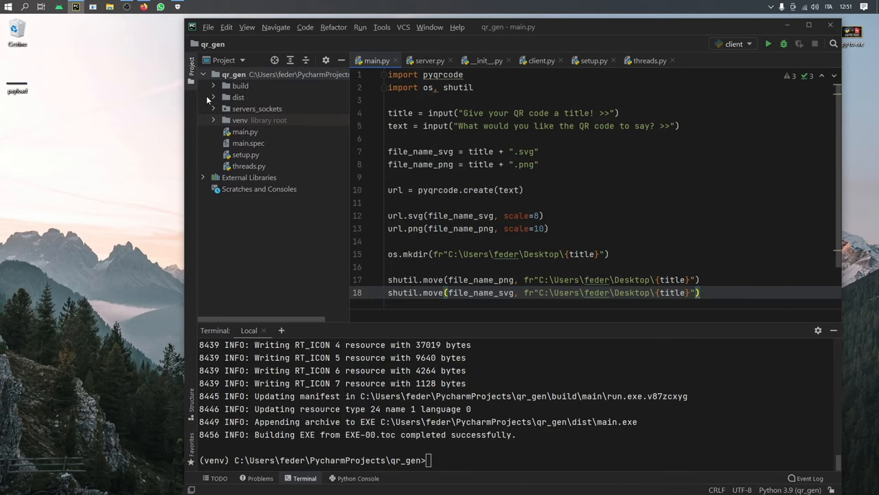
Expand the dist folder to reveal the built main.exe.
left_click(214, 96)
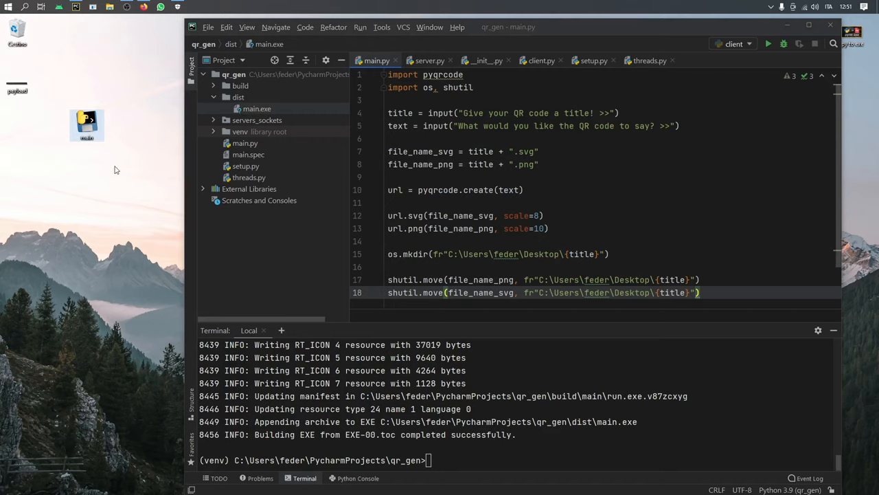
mouse_move(71, 153)
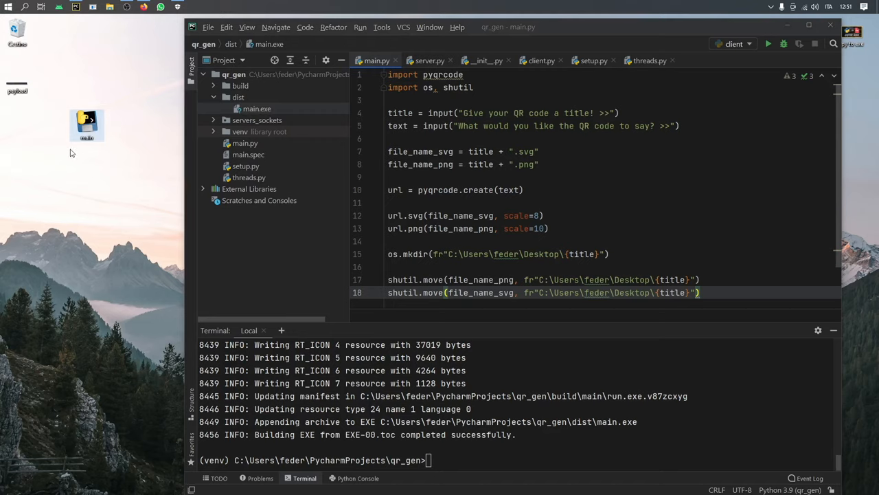
mouse_move(103, 180)
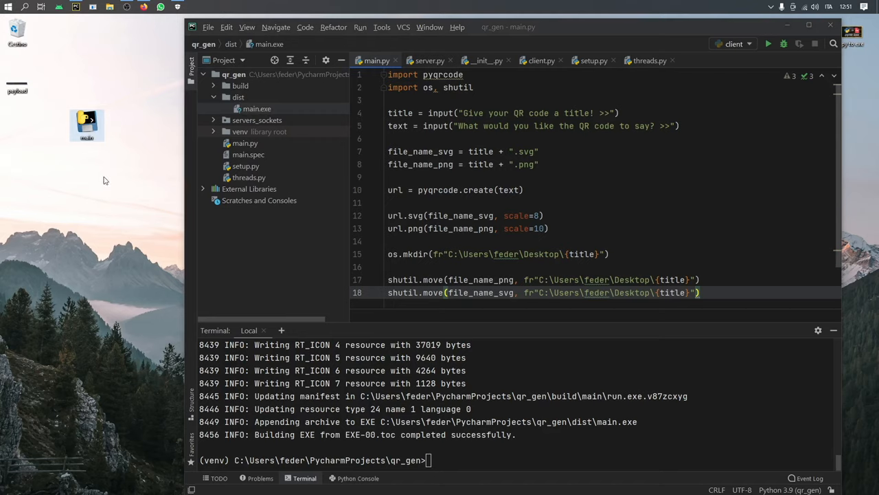
Run main.exe with title 'Title' and message 'Subscribe to code palace!', then close the resulting Title folder.
double_click(86, 125)
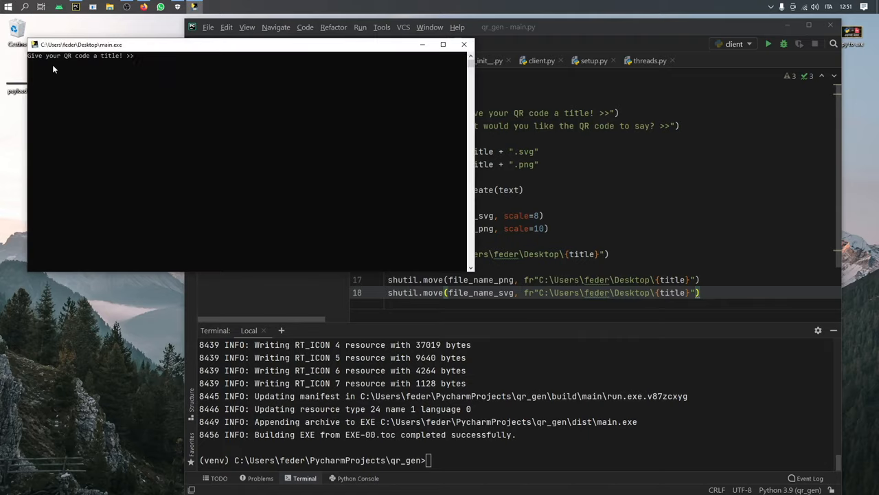
mouse_move(198, 81)
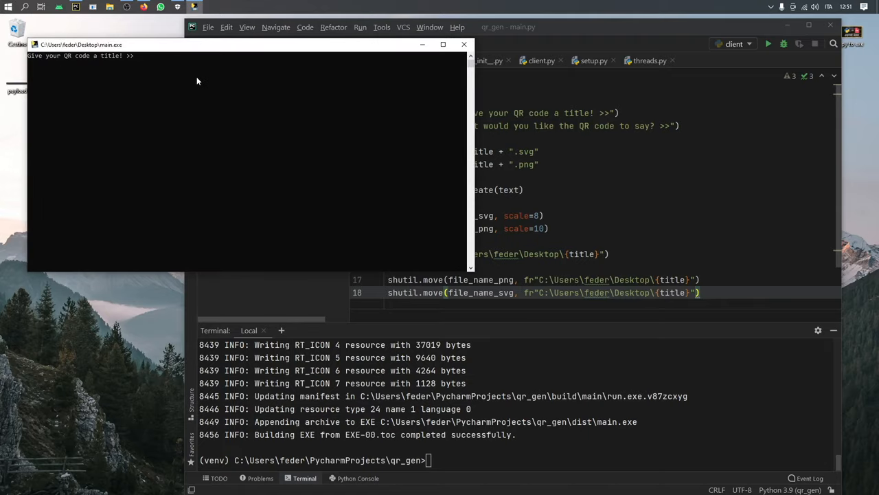
type("Title")
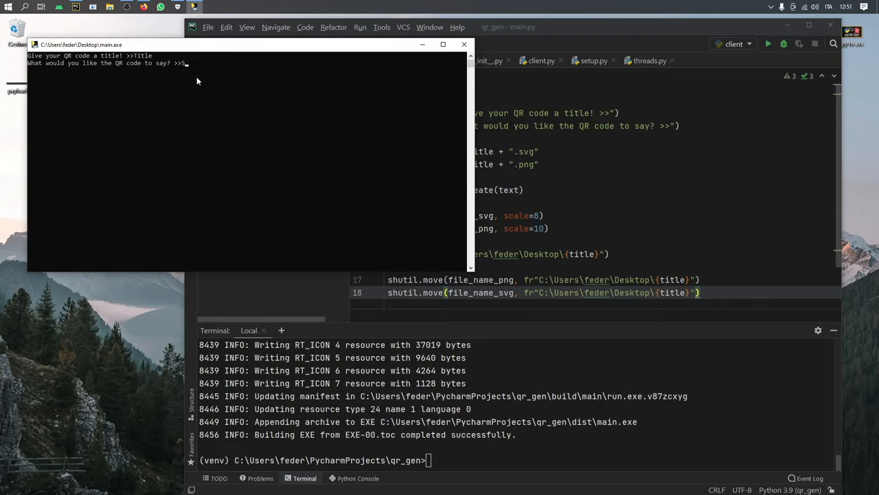
type("ubscribe t")
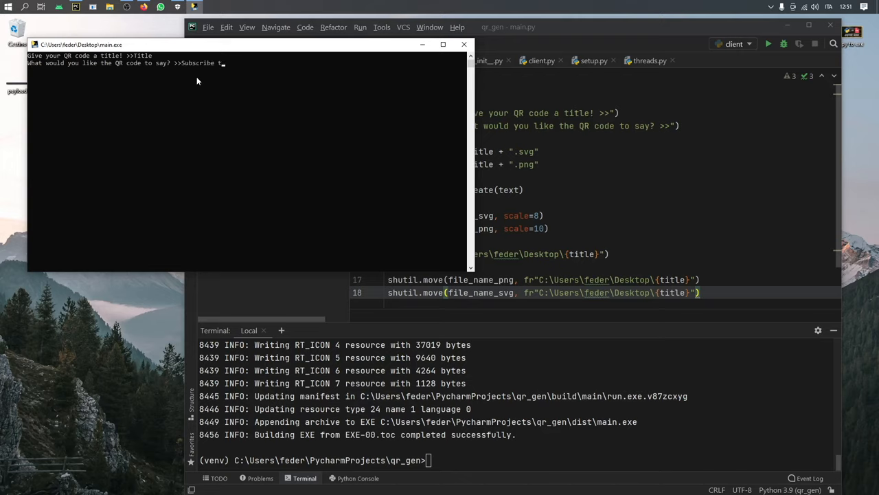
type("to code palace")
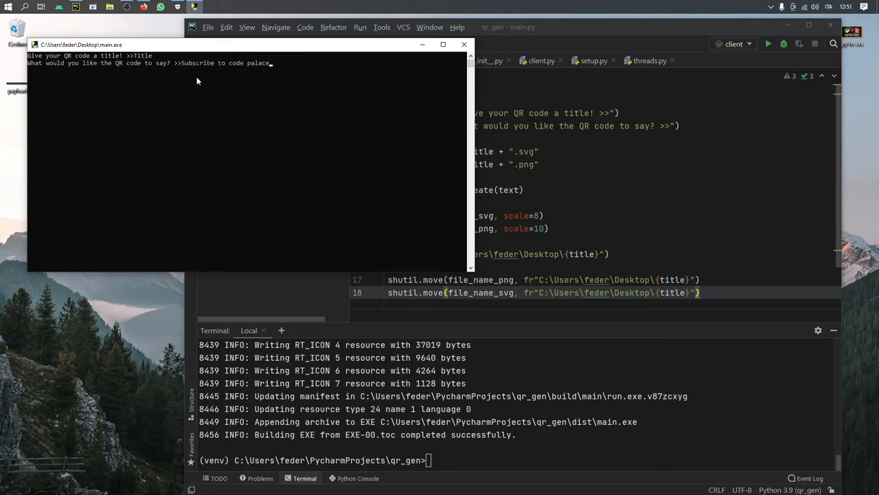
type("!")
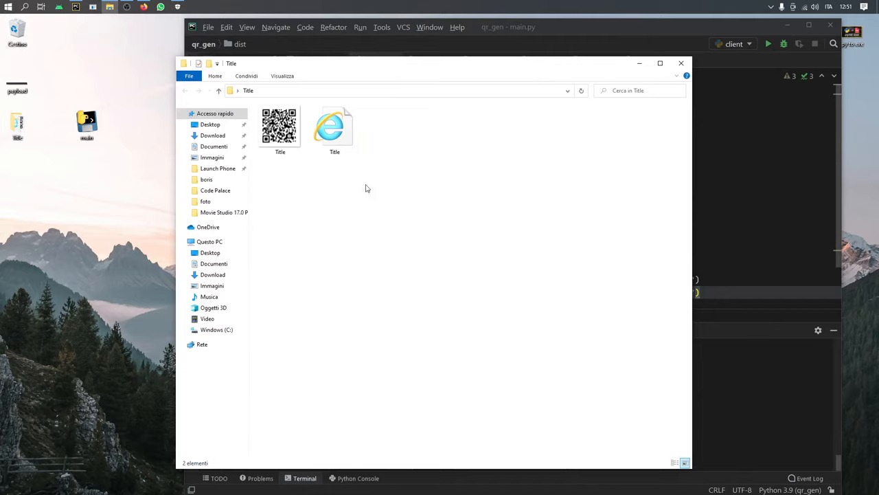
left_click(279, 123)
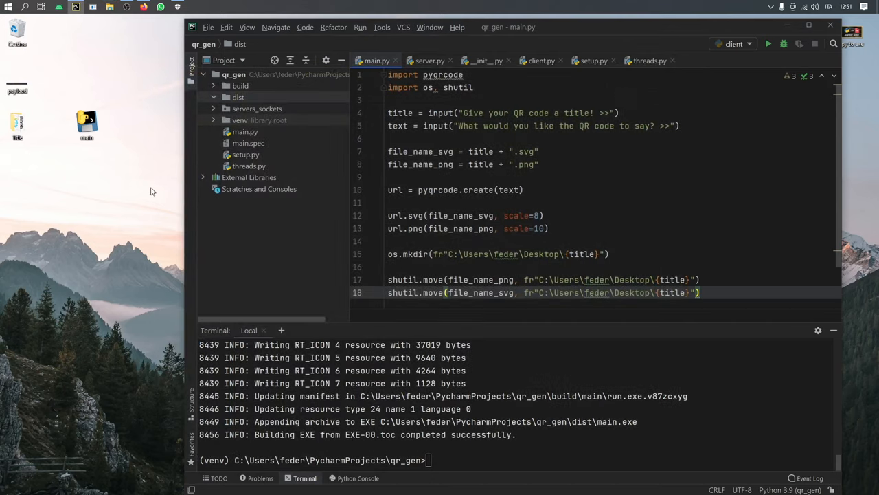
mouse_move(165, 216)
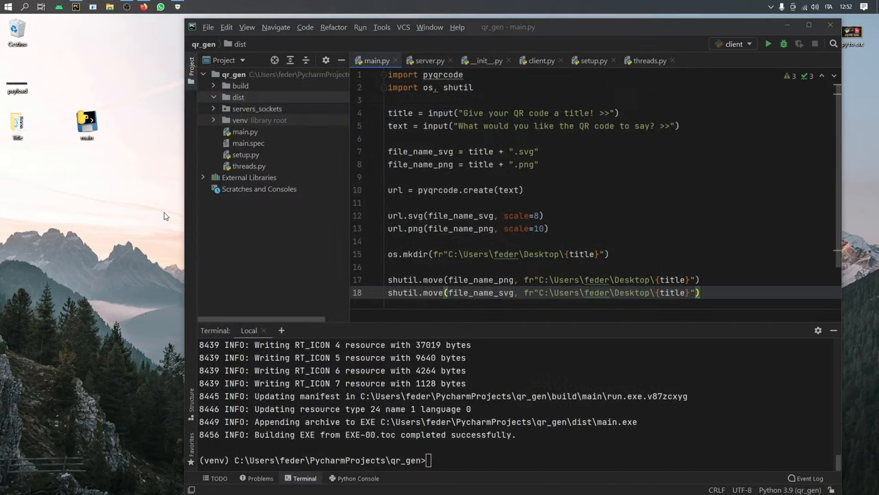
mouse_move(187, 205)
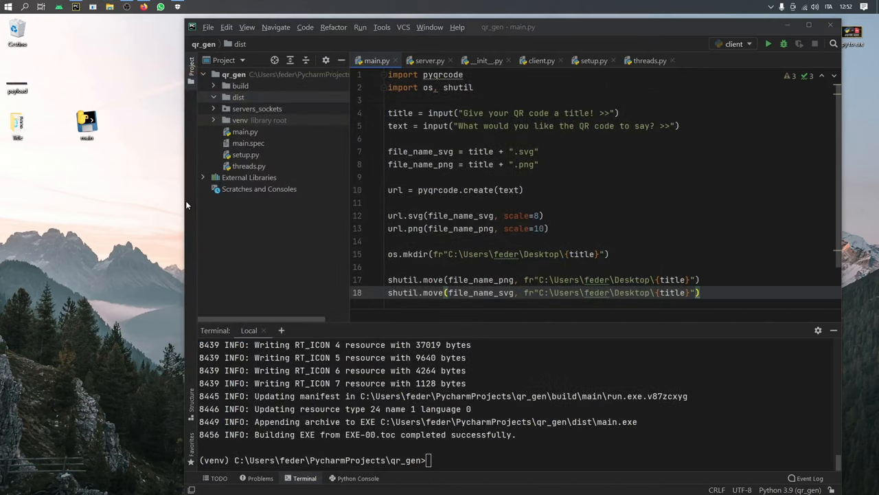
mouse_move(200, 231)
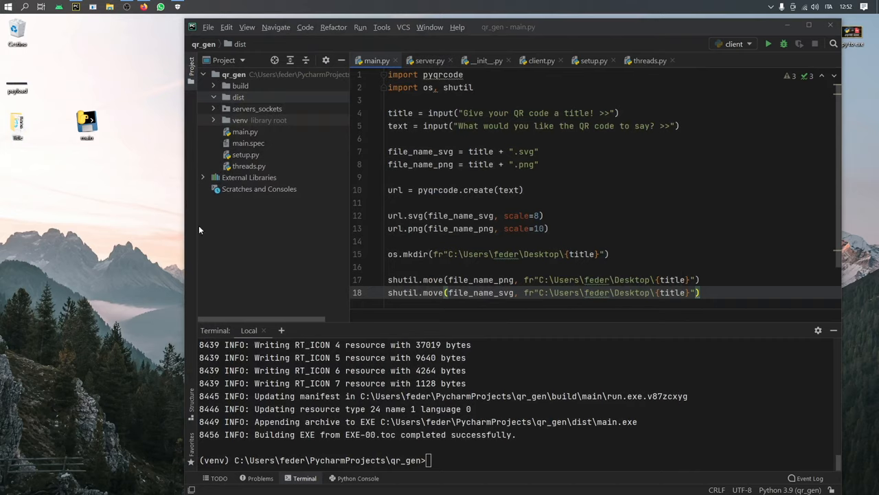